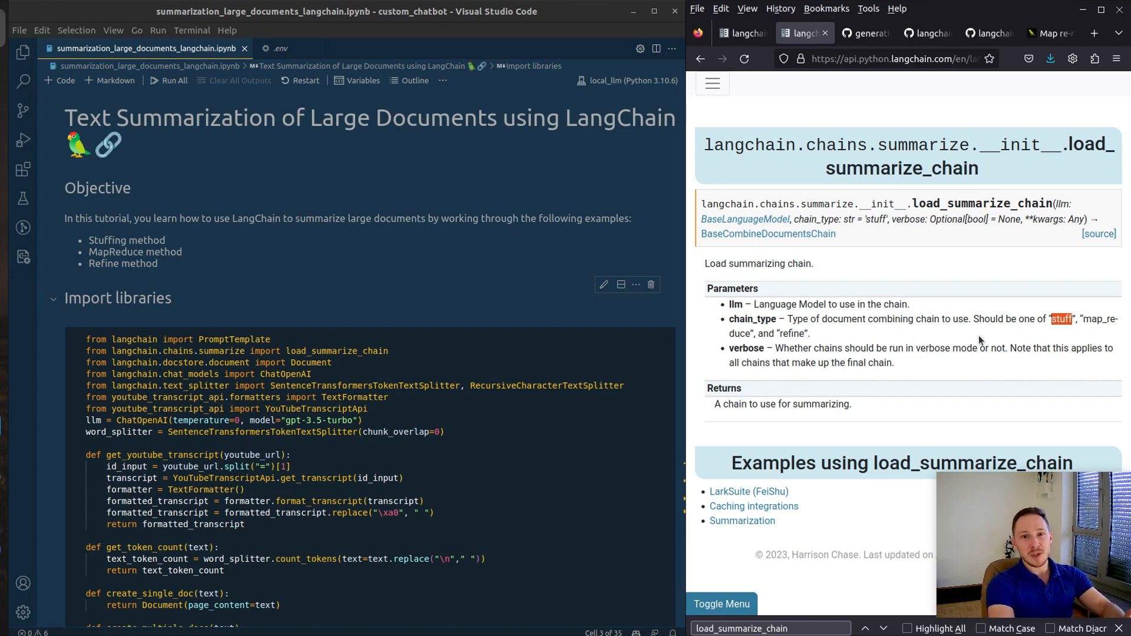
- Run the import and transcript cells, reporting 6133 tokens and chunks of 2616, 2645, 1008
{"action": "left_click", "coordinate": [883, 627]}
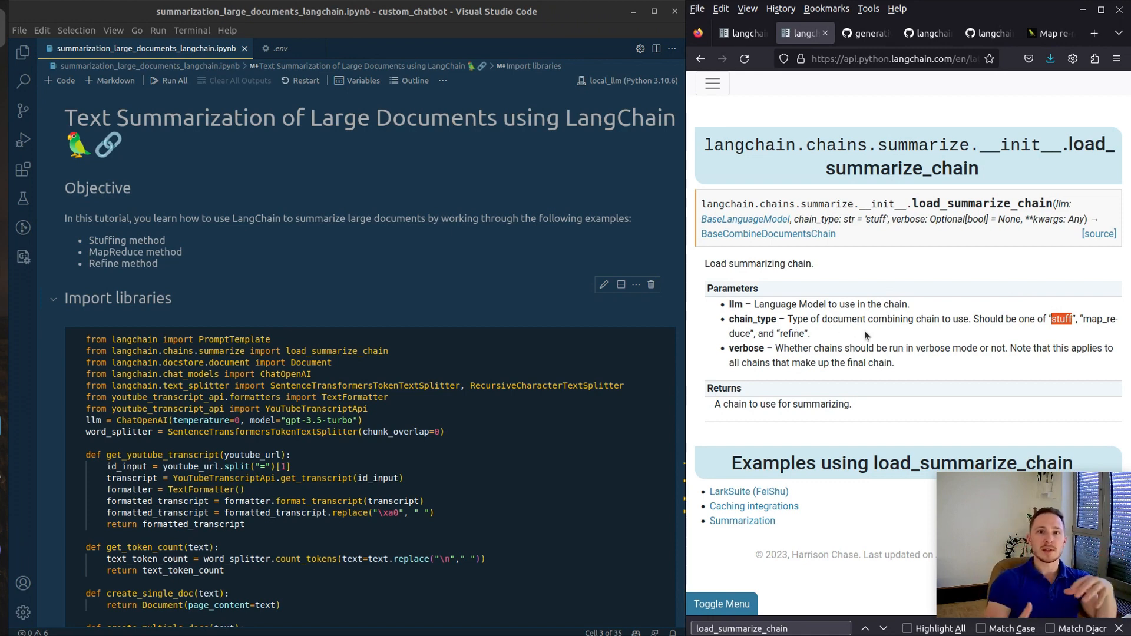
{"action": "mouse_move", "coordinate": [861, 405]}
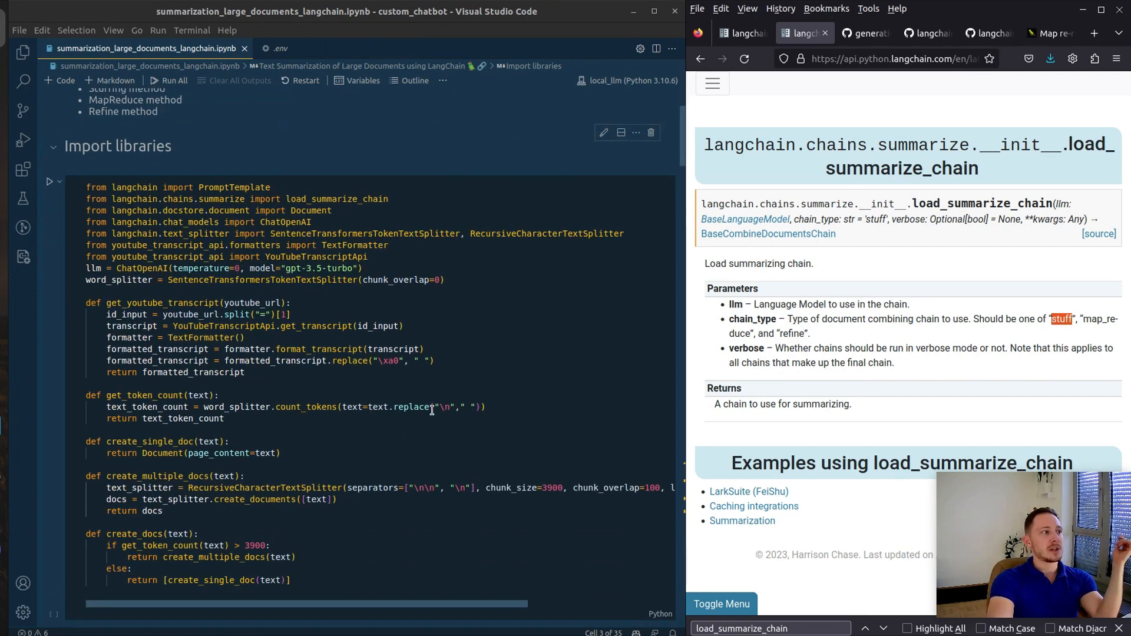
{"action": "scroll", "scroll_direction": "down", "scroll_amount": 3}
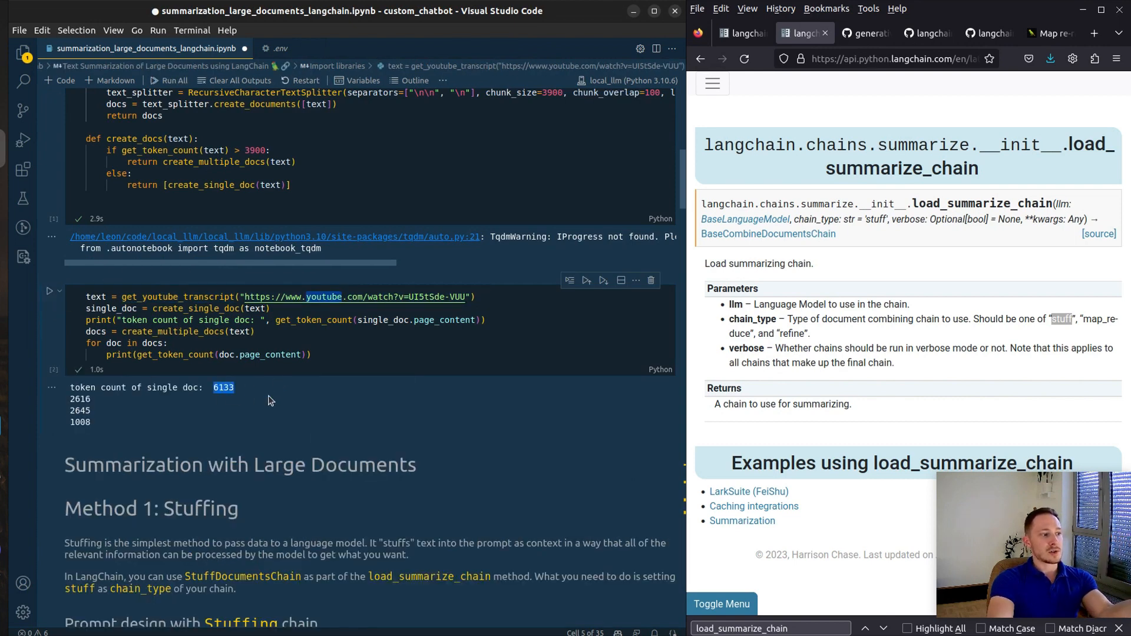
{"action": "double_click", "coordinate": [112, 308]}
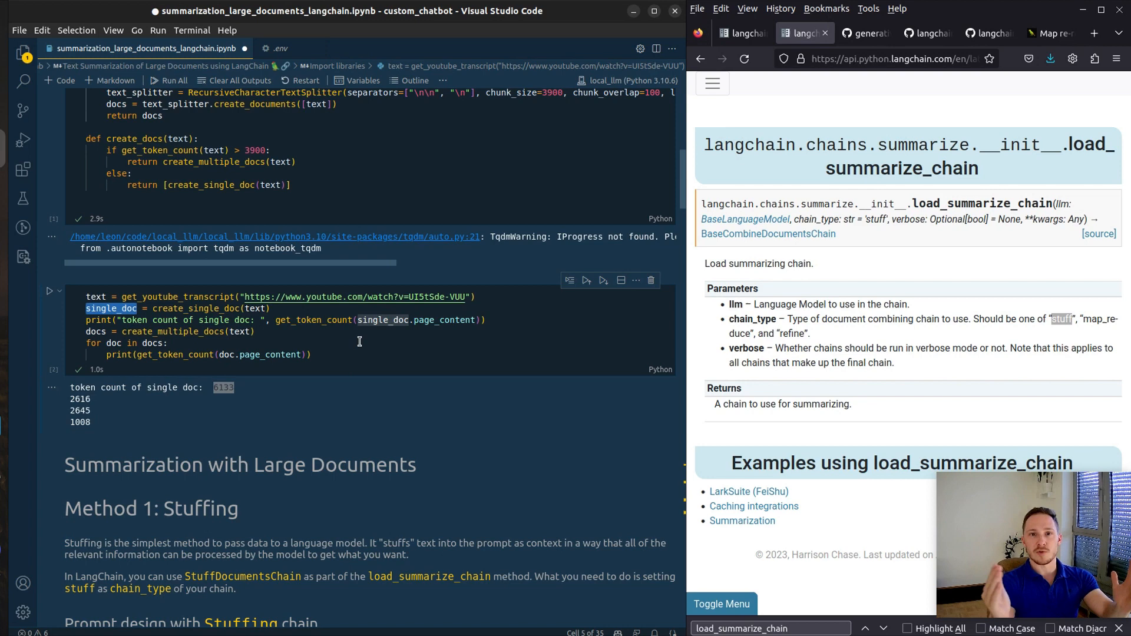
{"action": "scroll", "scroll_direction": "down", "scroll_amount": 3}
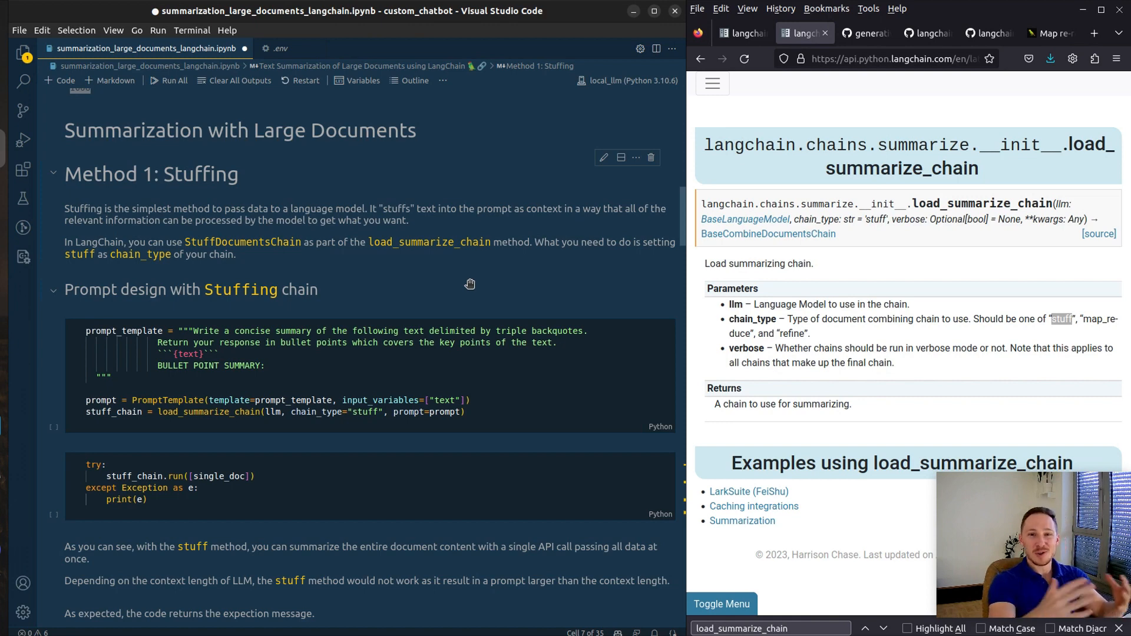
- Scroll to the Method 1: Stuffing prompt template and stuff chain cells
{"action": "scroll", "scroll_direction": "down", "scroll_amount": 3}
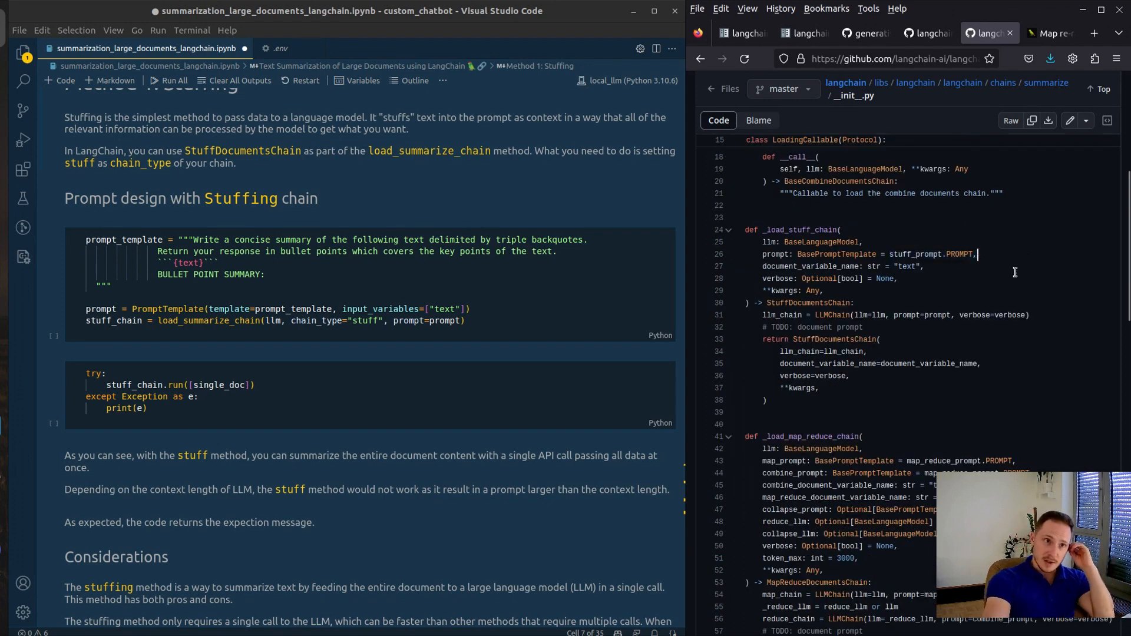
{"action": "left_click", "coordinate": [794, 33]}
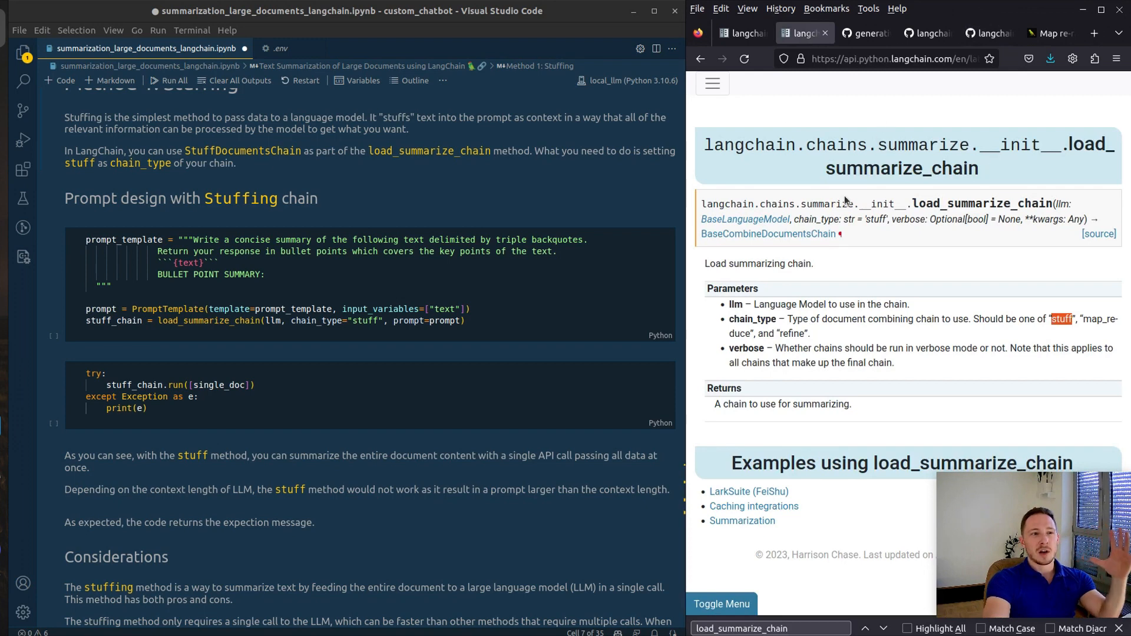
{"action": "left_click", "coordinate": [985, 33]}
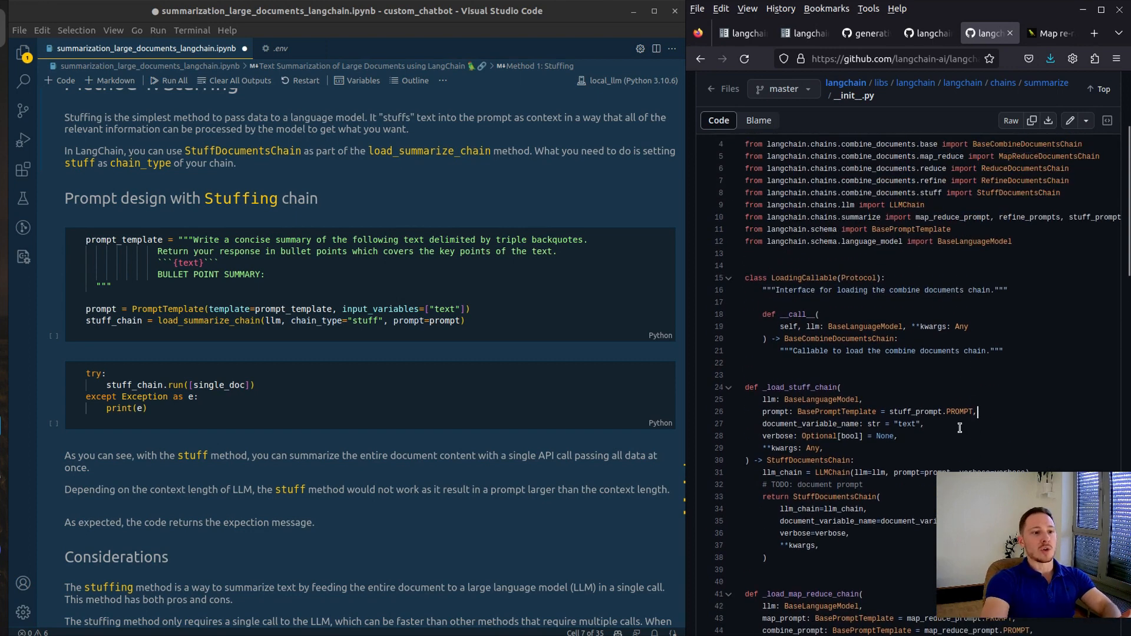
{"action": "scroll", "scroll_direction": "down", "scroll_amount": 3}
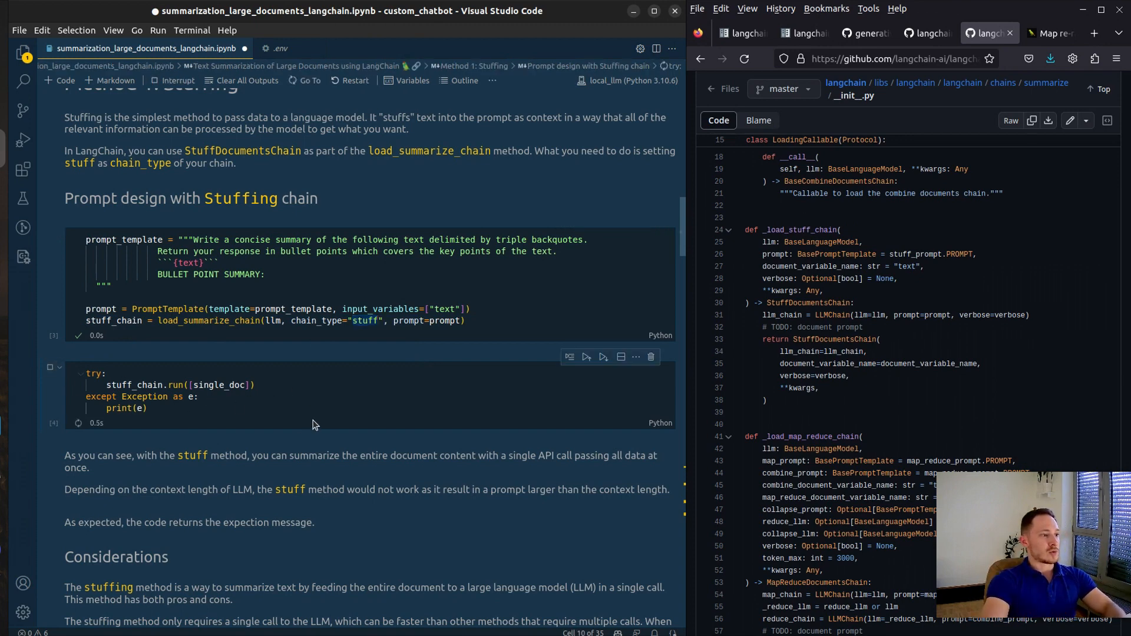
- Reach the Method 2: MapReduce section showing the map and combine prompt templates
{"action": "left_click", "coordinate": [602, 356]}
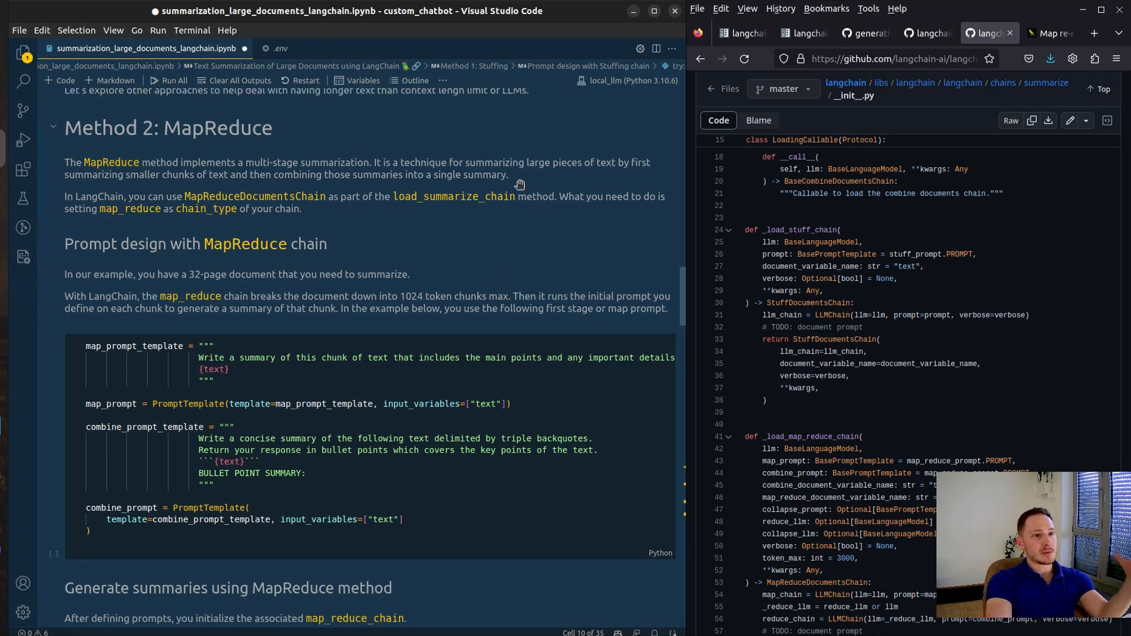
- Run the map/combine prompt cell and the load_summarize_chain map_reduce cell
{"action": "left_click", "coordinate": [801, 33]}
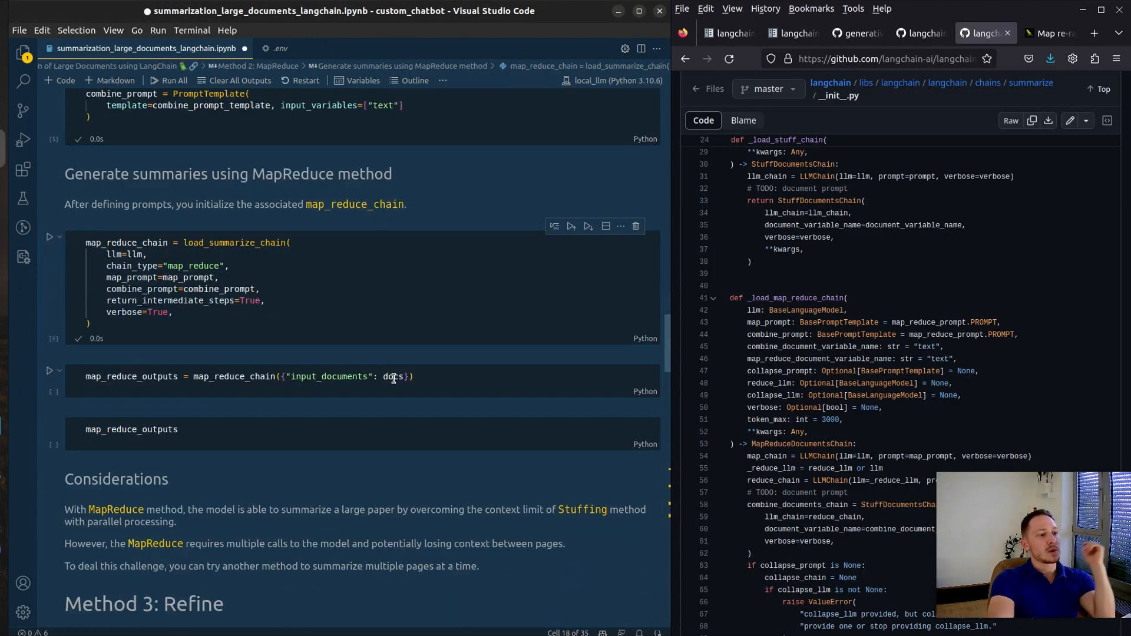
{"action": "double_click", "coordinate": [393, 375]}
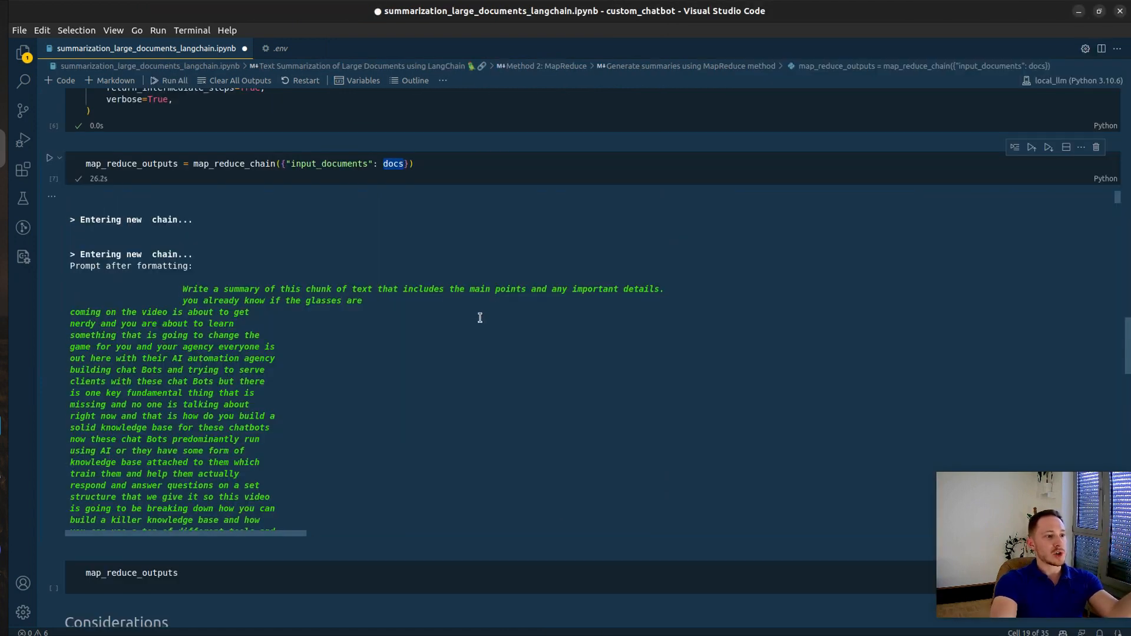
- Scroll through the map_reduce_outputs verbose chunk prompts to the bullet-point summary
{"action": "scroll", "scroll_direction": "down", "scroll_amount": 3}
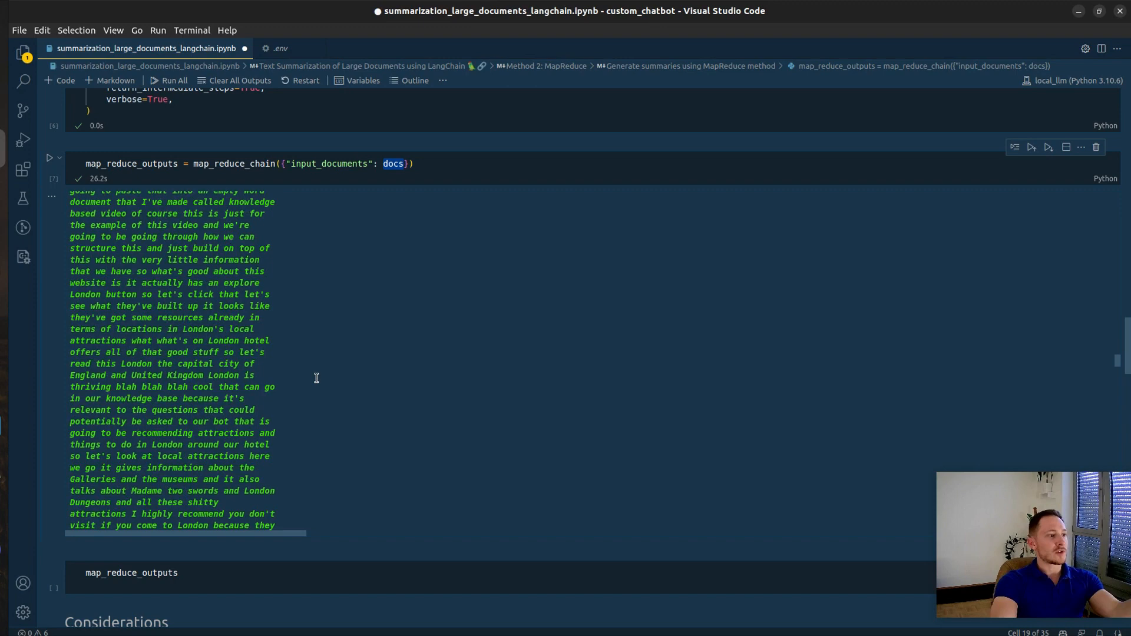
{"action": "scroll", "scroll_direction": "down", "scroll_amount": 3}
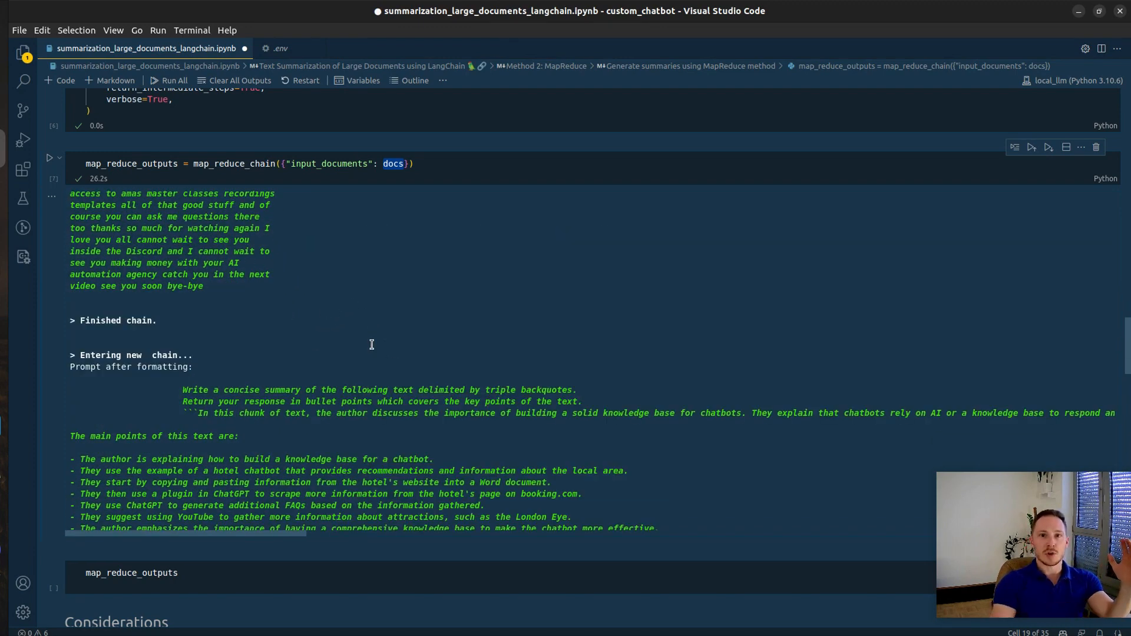
{"action": "scroll", "scroll_direction": "down", "scroll_amount": 3}
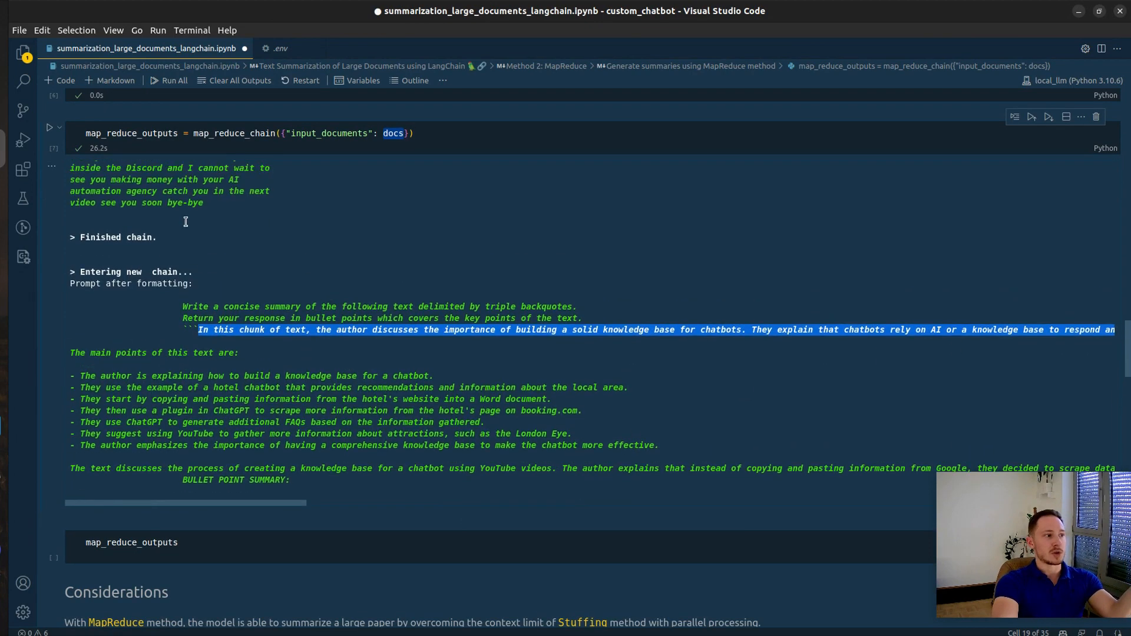
{"action": "scroll", "scroll_direction": "down", "scroll_amount": 3}
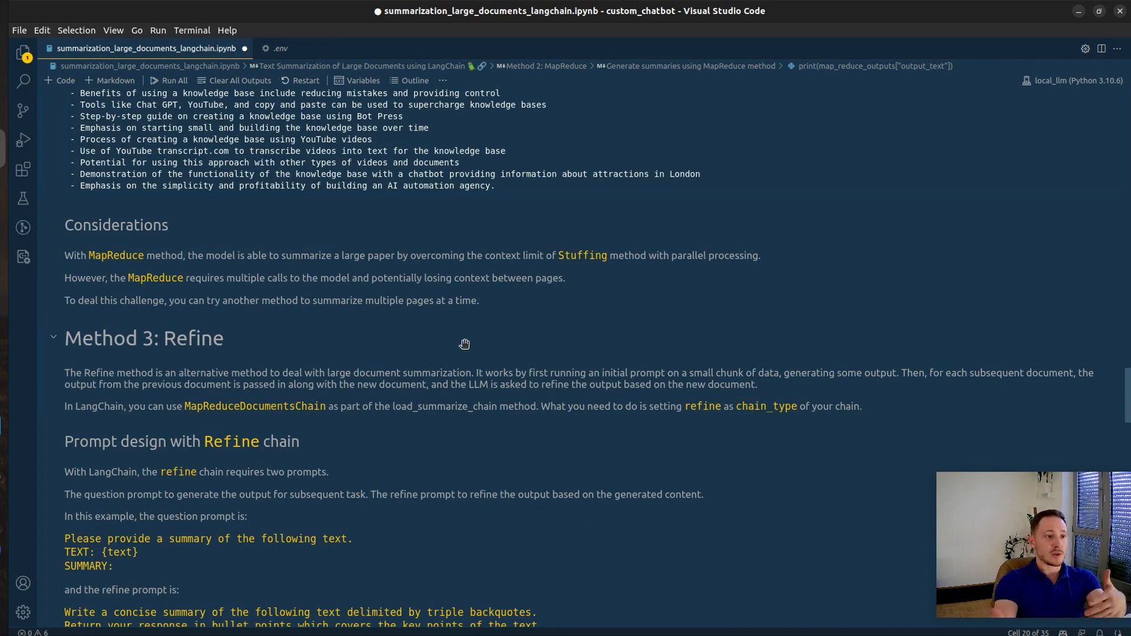
{"action": "mouse_move", "coordinate": [697, 267]}
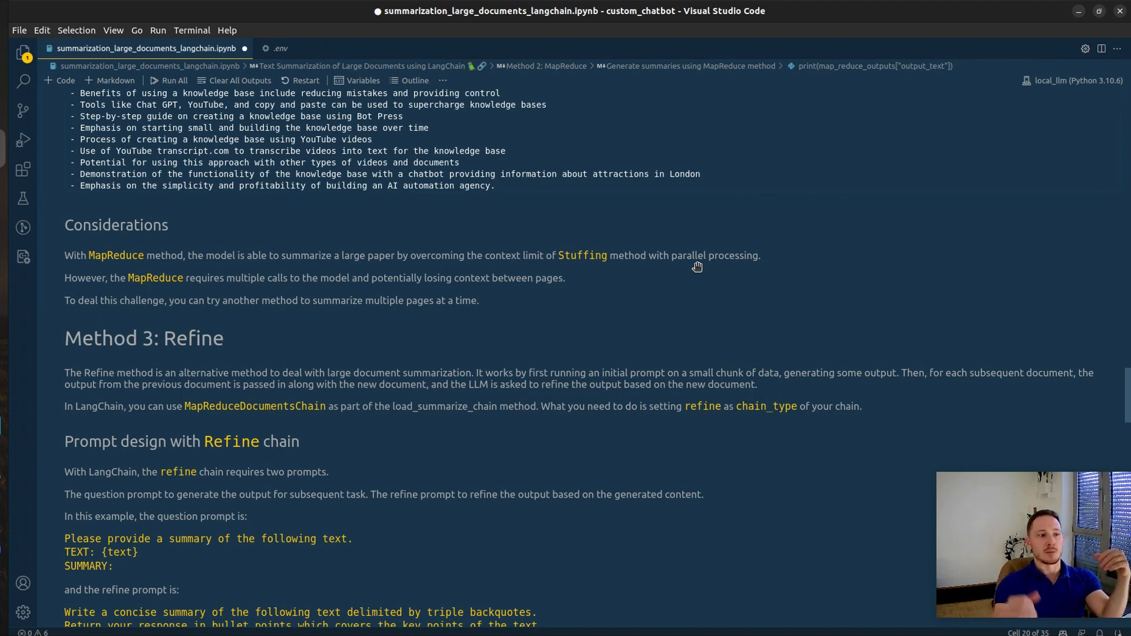
- Scroll to Method 3: Refine and run refine_chain on the docs
{"action": "scroll", "scroll_direction": "down", "scroll_amount": 3}
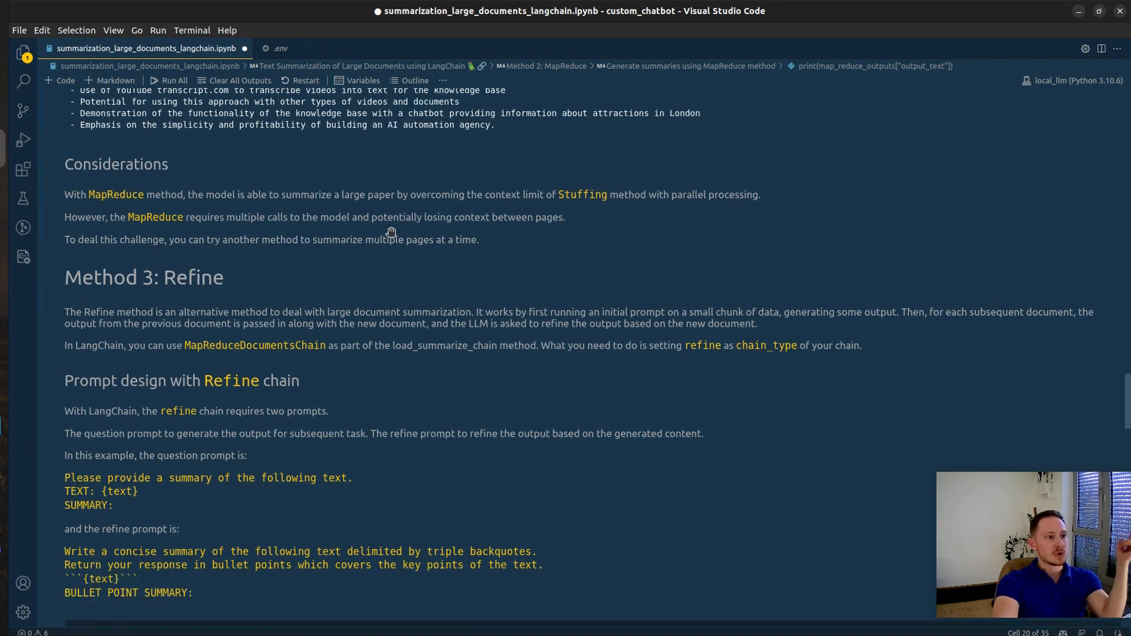
{"action": "mouse_move", "coordinate": [504, 221]}
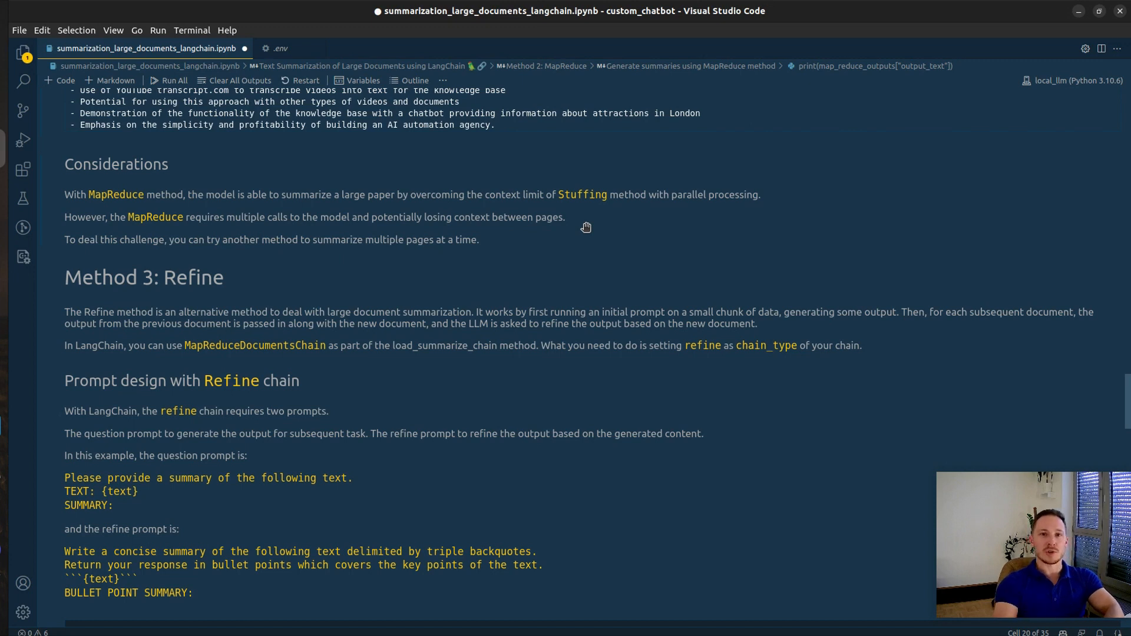
{"action": "mouse_move", "coordinate": [531, 237]}
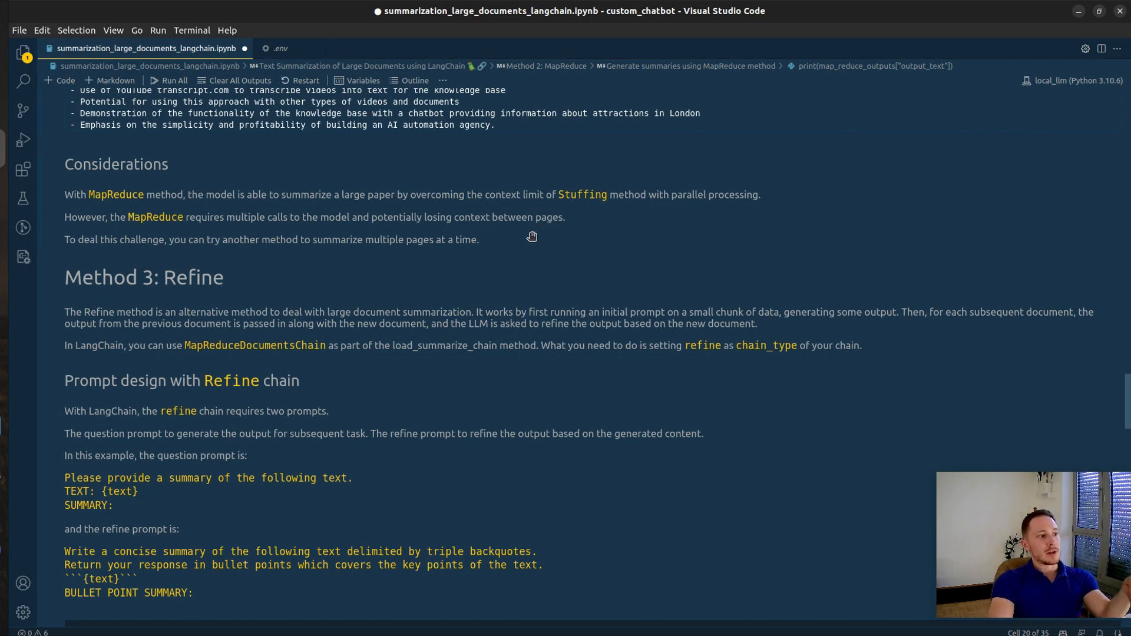
{"action": "scroll", "scroll_direction": "down", "scroll_amount": 3}
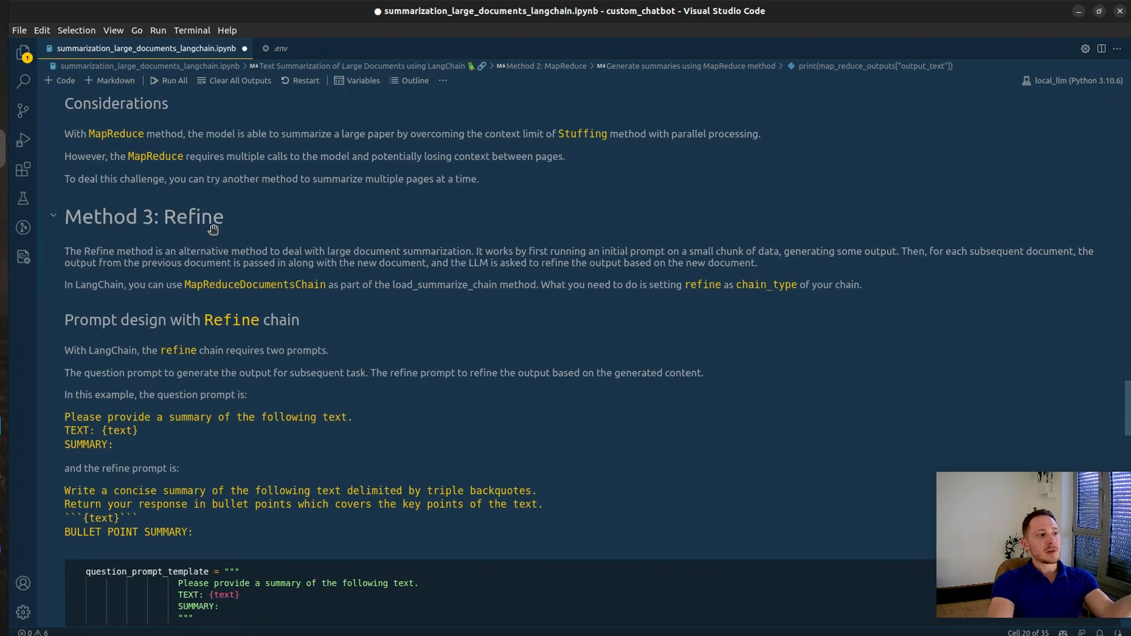
{"action": "scroll", "scroll_direction": "down", "scroll_amount": 3}
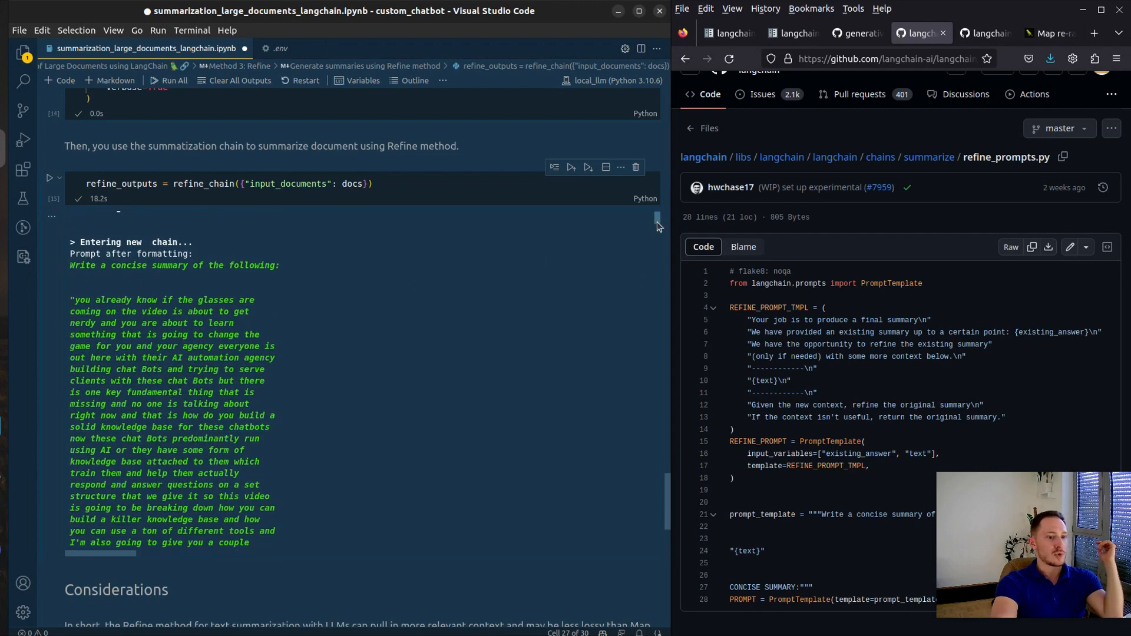
- Scroll the Refine verbose output and print refine_outputs in a new cell
{"action": "scroll", "scroll_direction": "down", "scroll_amount": 3}
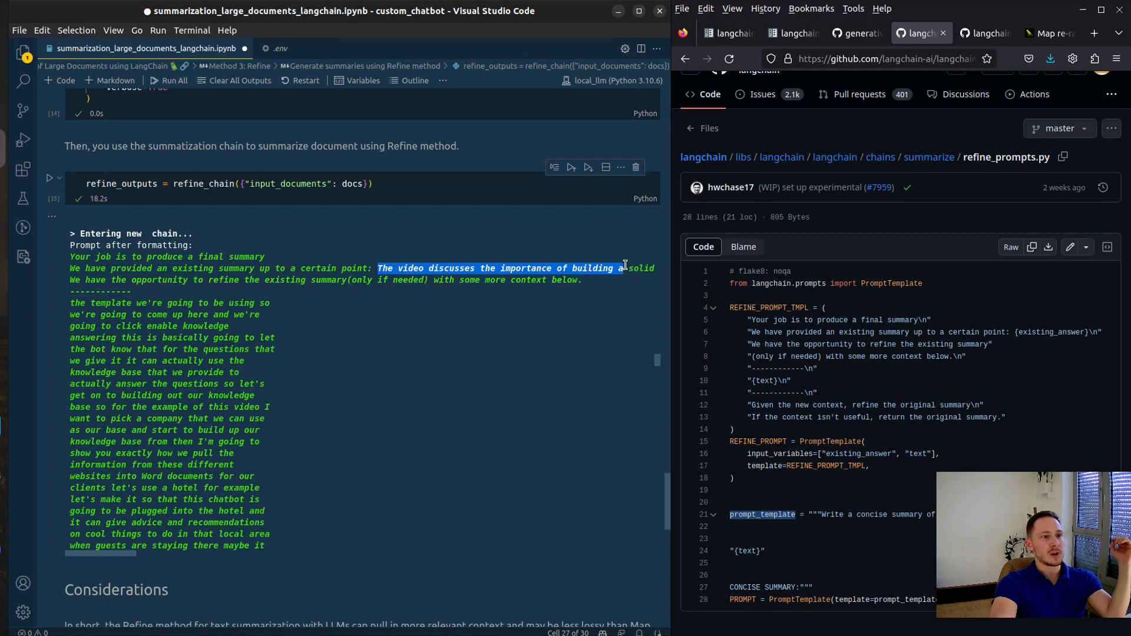
{"action": "scroll", "scroll_direction": "down", "scroll_amount": 3}
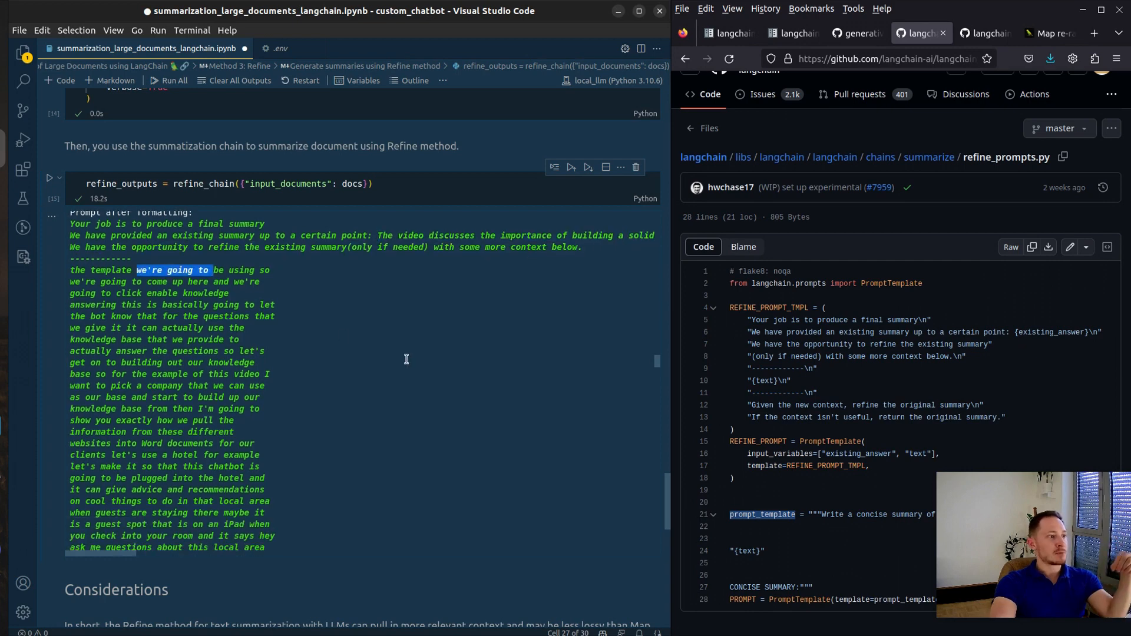
{"action": "scroll", "scroll_direction": "down", "scroll_amount": 3}
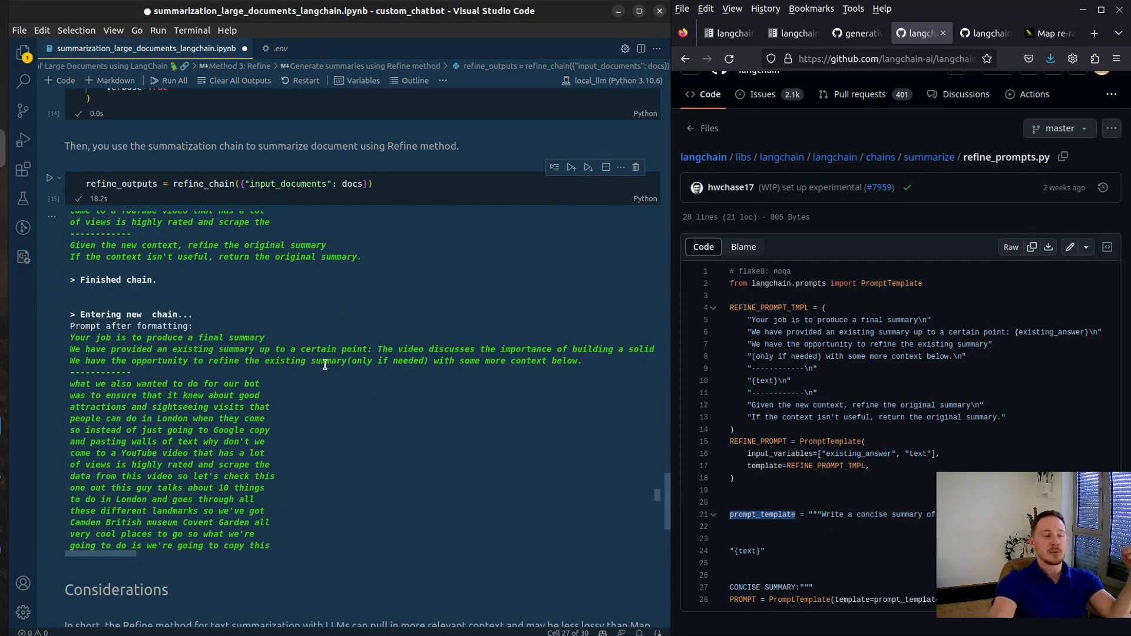
{"action": "scroll", "scroll_direction": "down", "scroll_amount": 3}
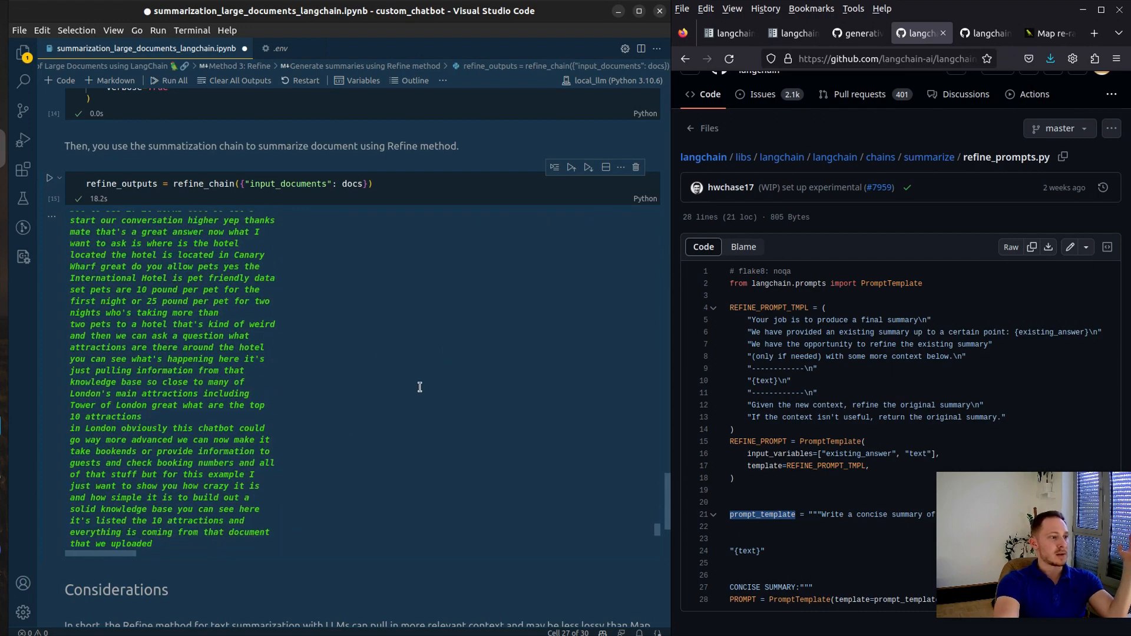
{"action": "scroll", "scroll_direction": "down", "scroll_amount": 3}
{"action": "type", "text": "print(refine_outputs[\"output_text\"])"}
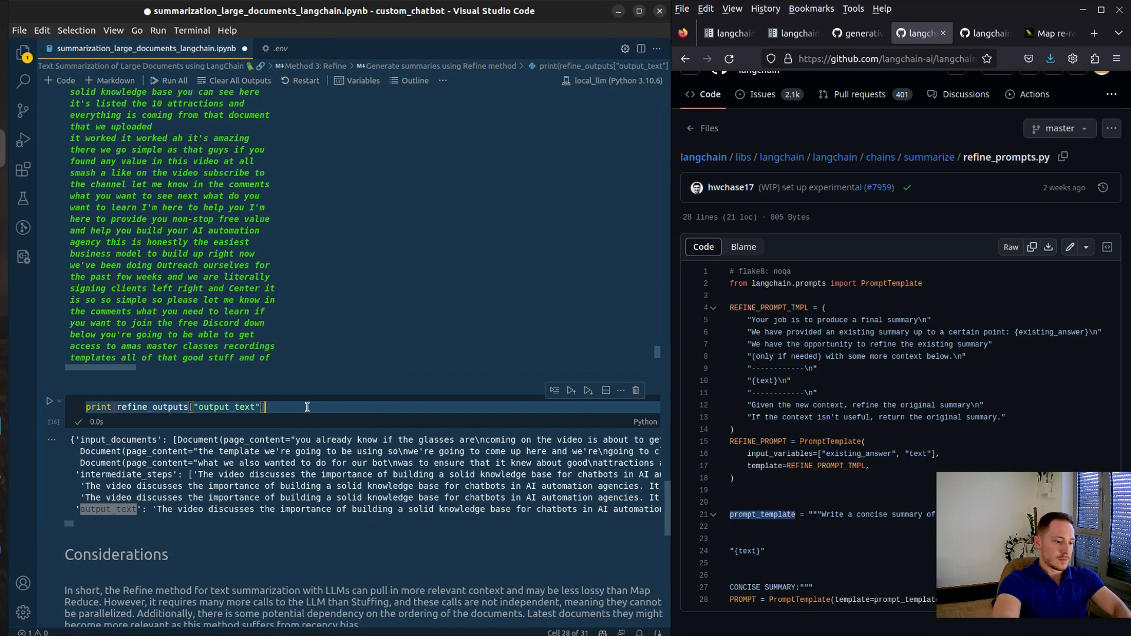
- Change the cell to print(refine_outputs["output_text"]) and run it
{"action": "left_click", "coordinate": [49, 401]}
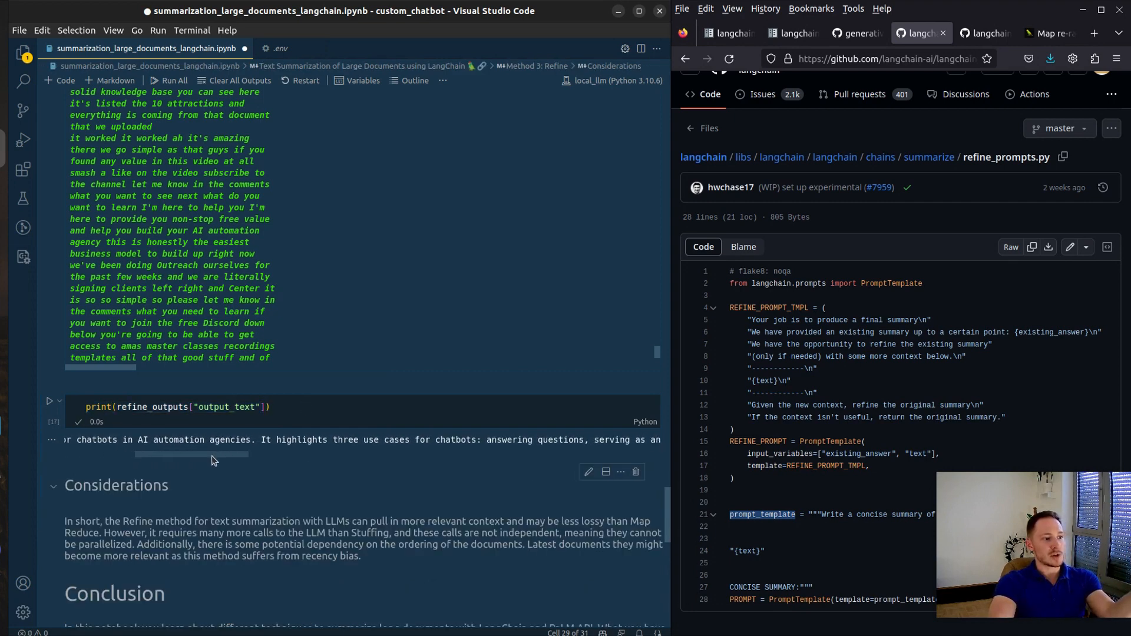
{"action": "scroll", "scroll_direction": "down", "scroll_amount": 3}
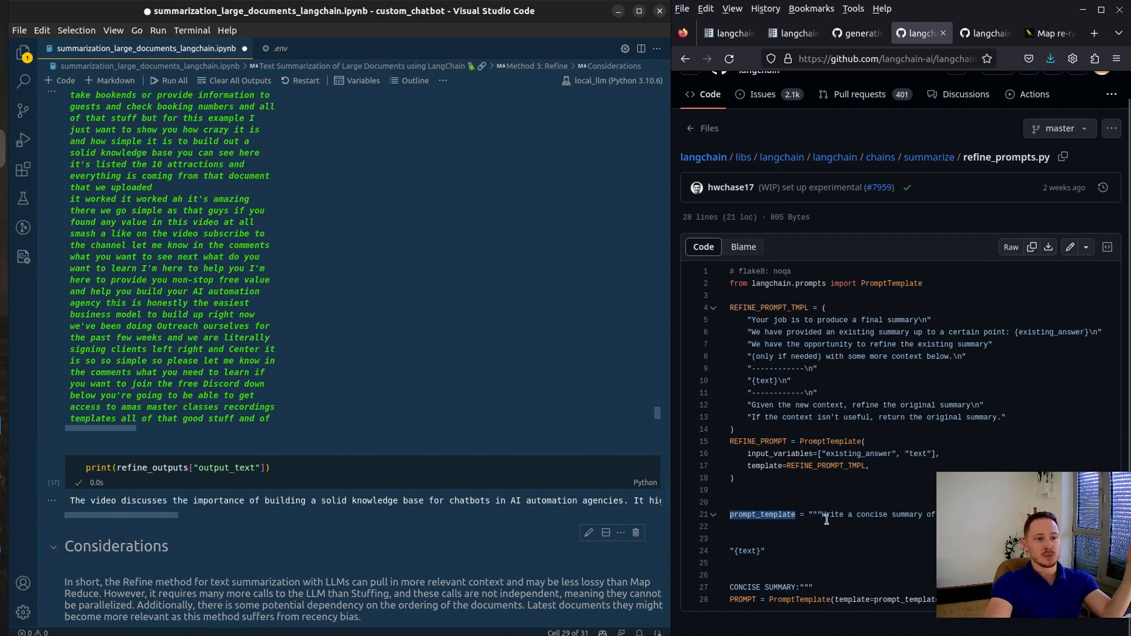
{"action": "double_click", "coordinate": [871, 514]}
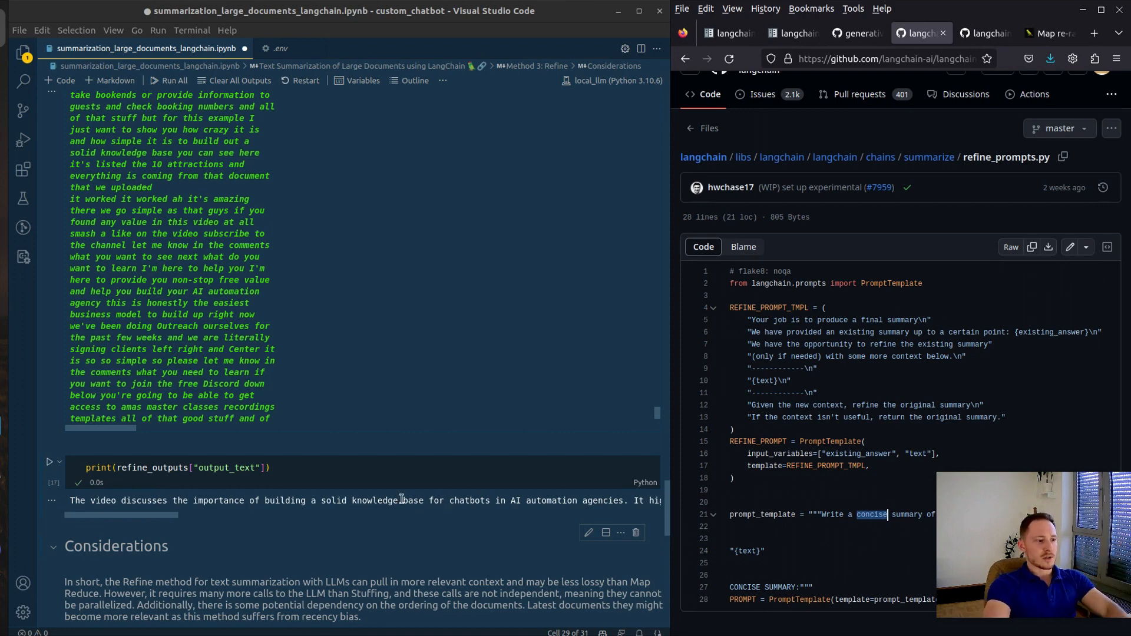
{"action": "mouse_move", "coordinate": [436, 516]}
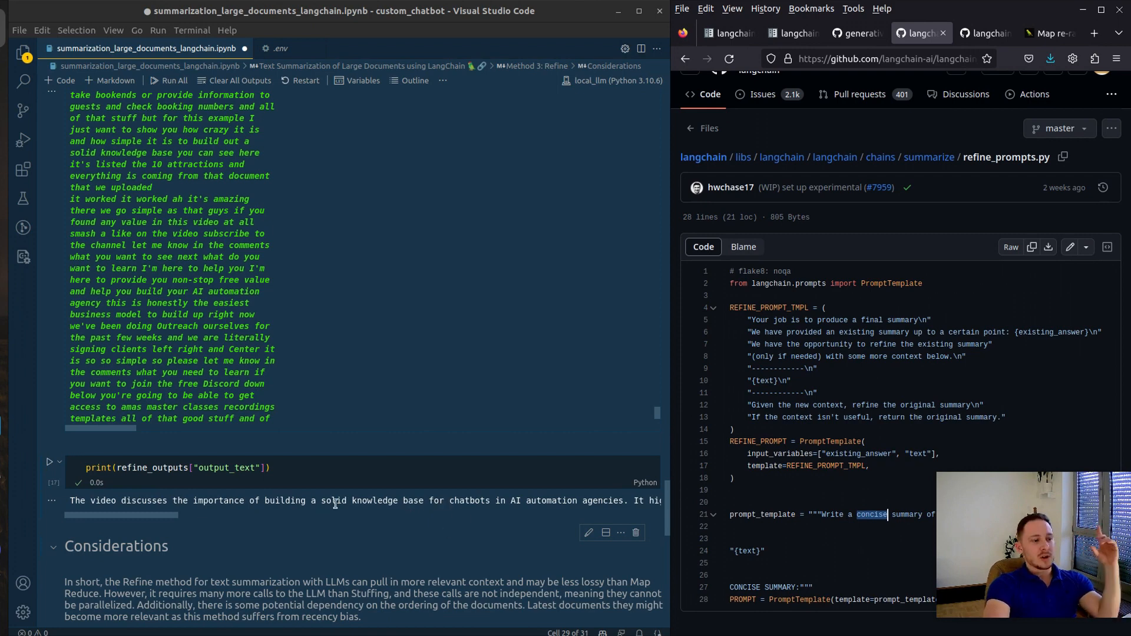
{"action": "scroll", "scroll_direction": "down", "scroll_amount": 3}
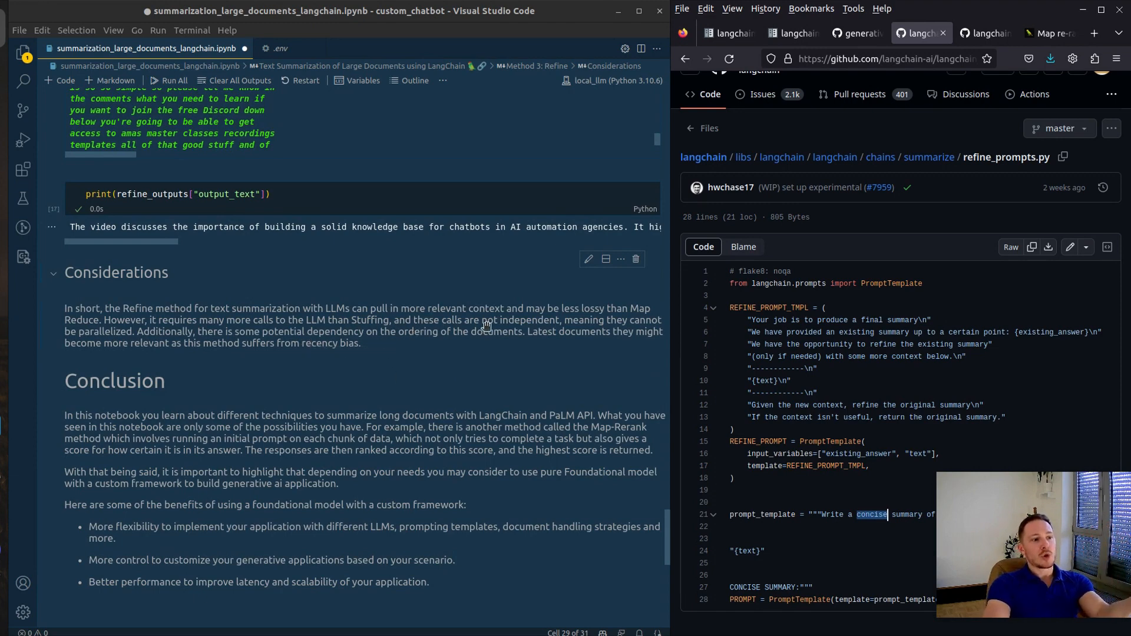
{"action": "mouse_move", "coordinate": [573, 325]}
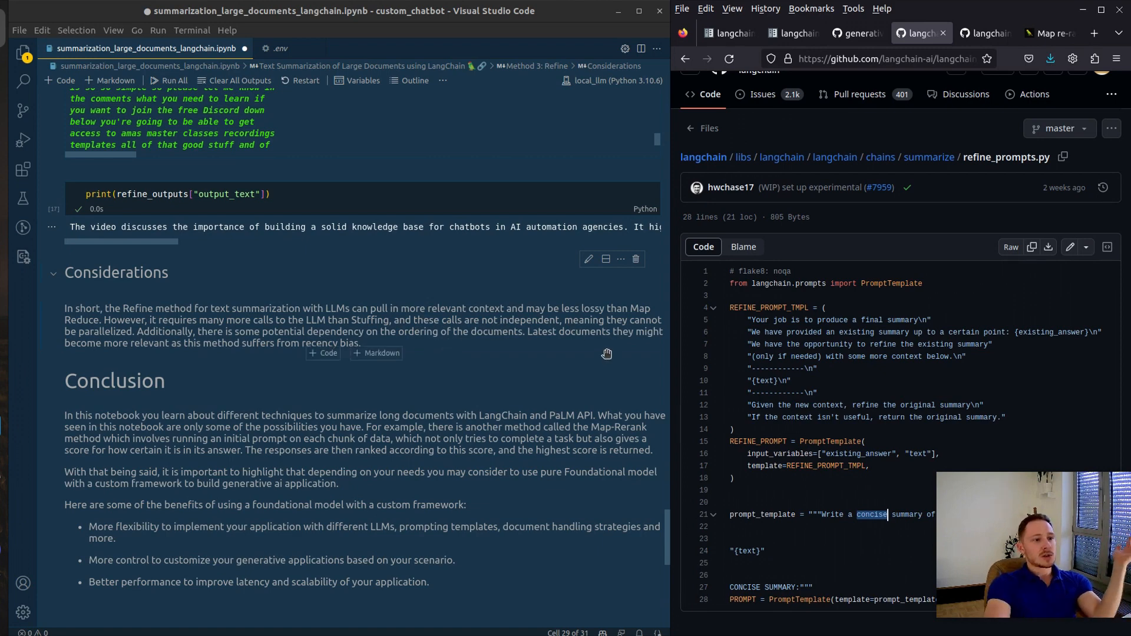
{"action": "mouse_move", "coordinate": [505, 324]}
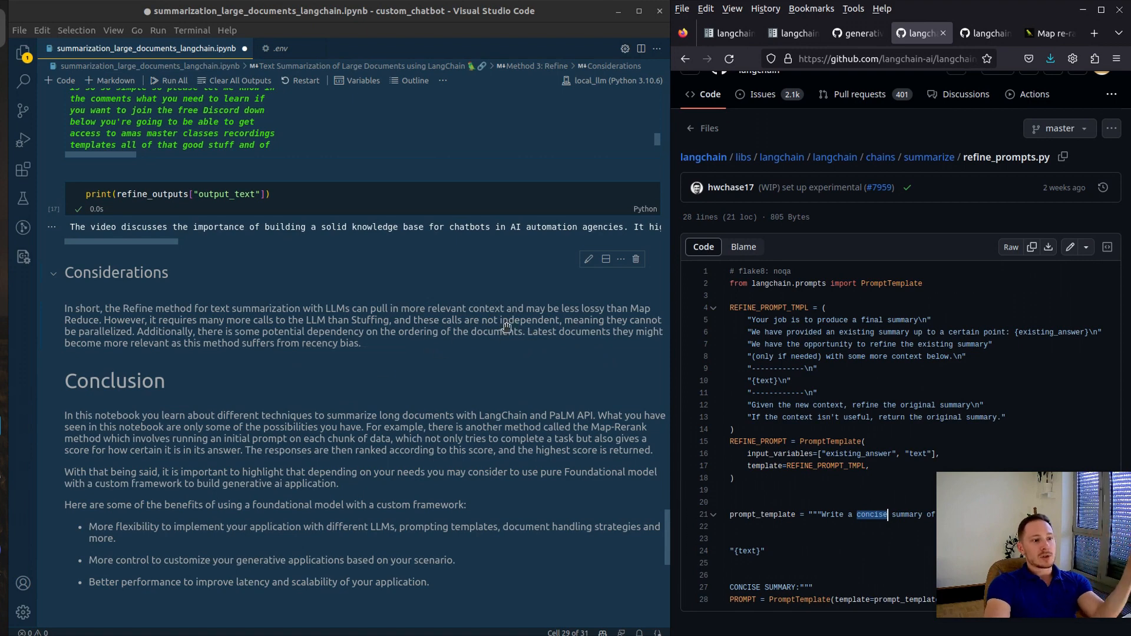
{"action": "mouse_move", "coordinate": [379, 343]}
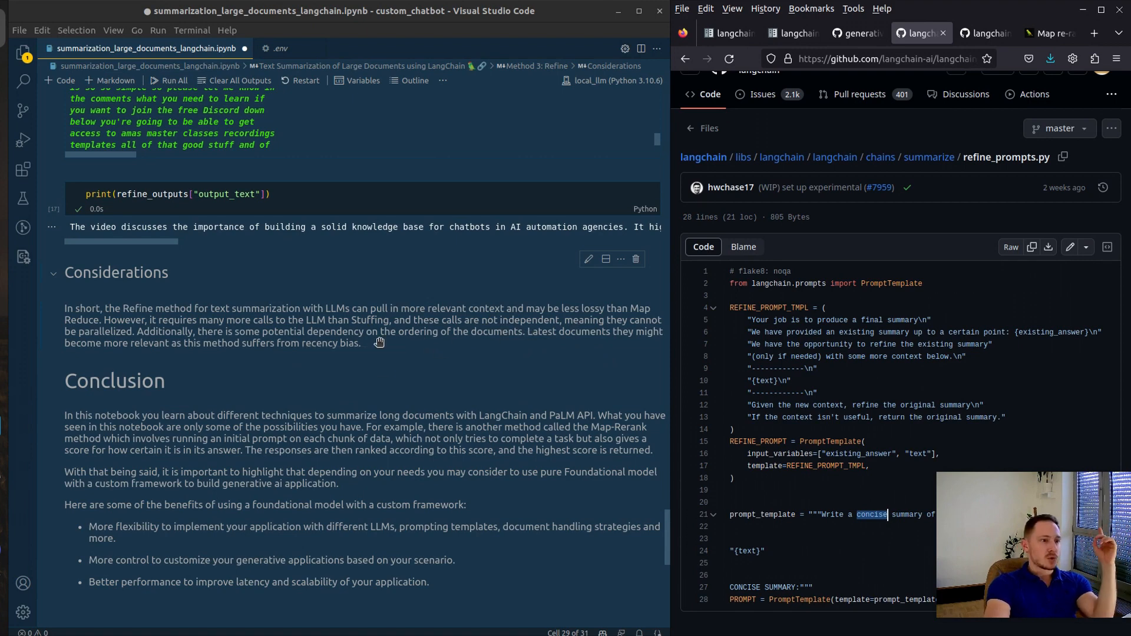
{"action": "mouse_move", "coordinate": [384, 343]}
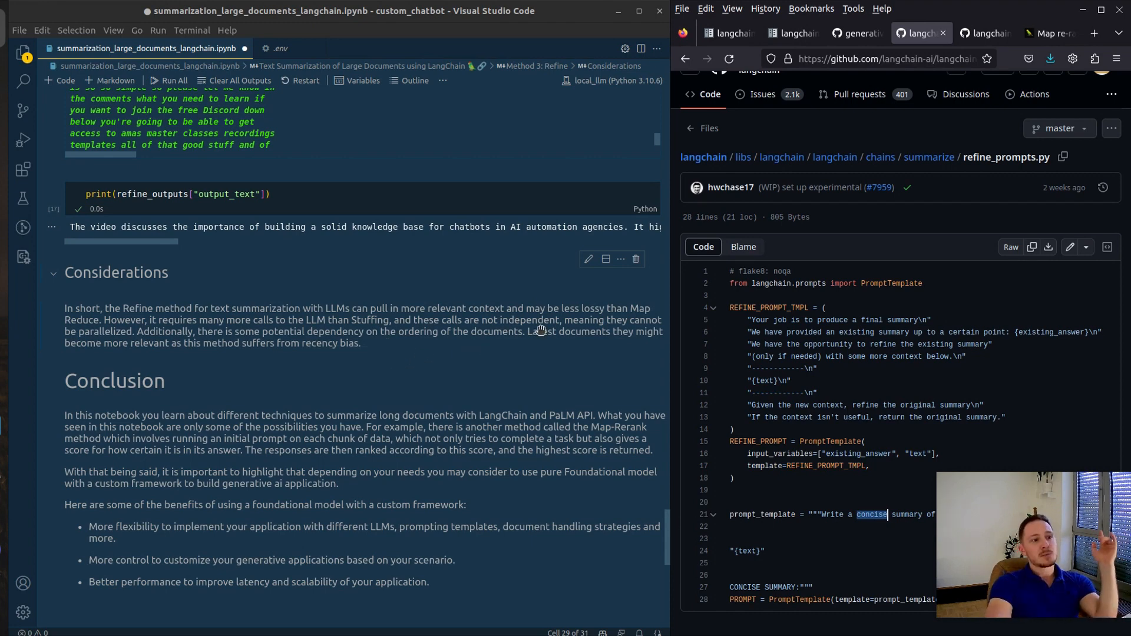
{"action": "mouse_move", "coordinate": [245, 342]}
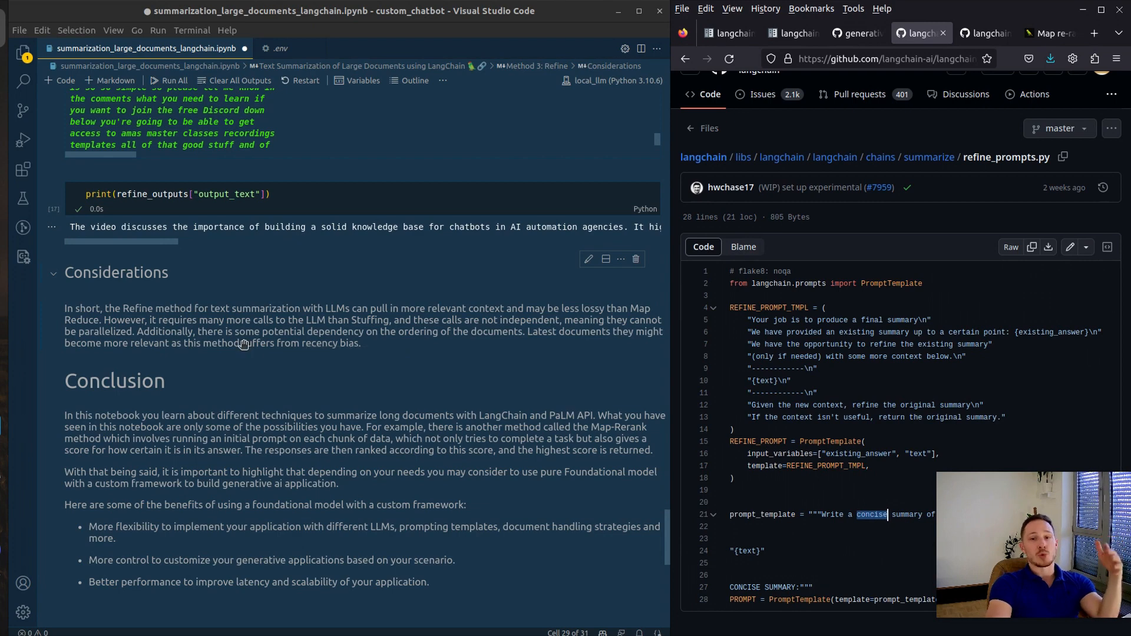
{"action": "mouse_move", "coordinate": [319, 346]}
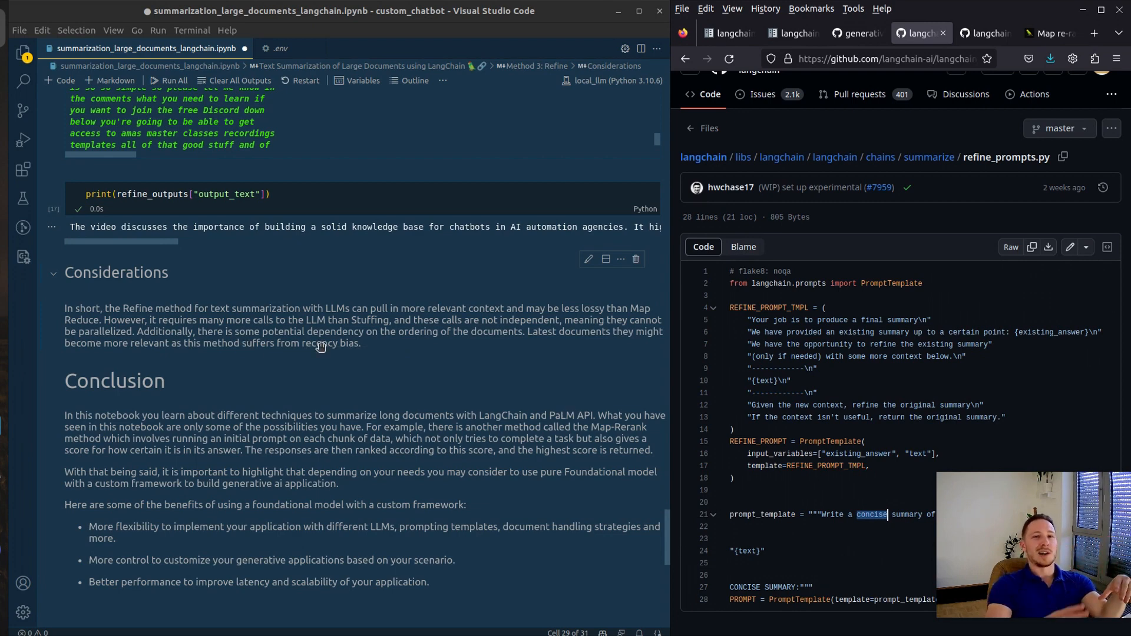
{"action": "mouse_move", "coordinate": [410, 335]}
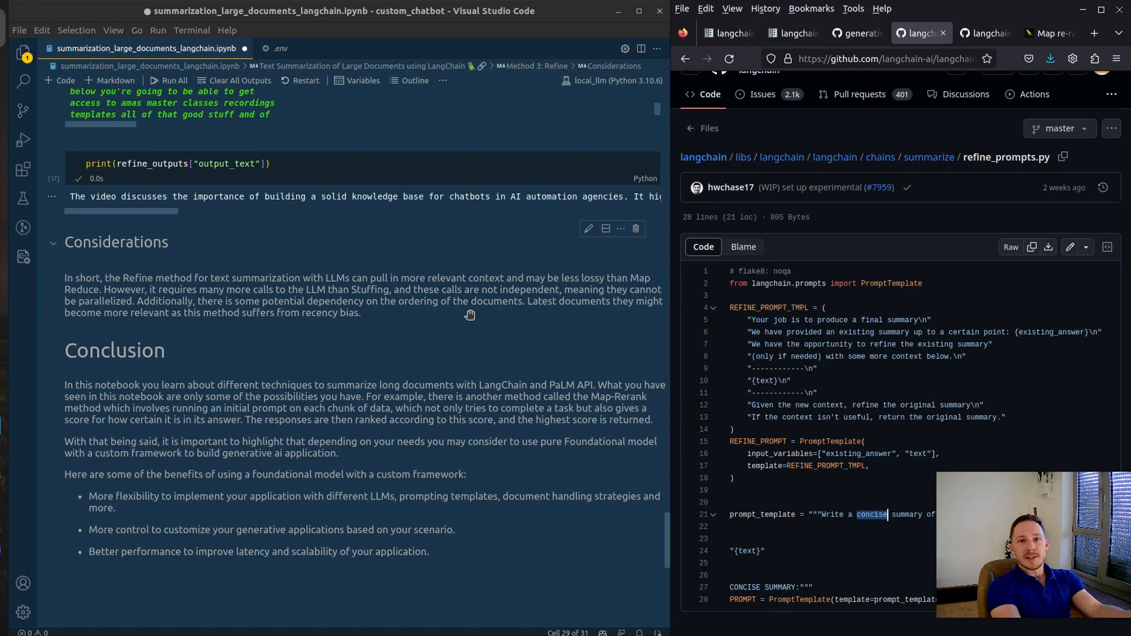
{"action": "scroll", "scroll_direction": "down", "scroll_amount": 3}
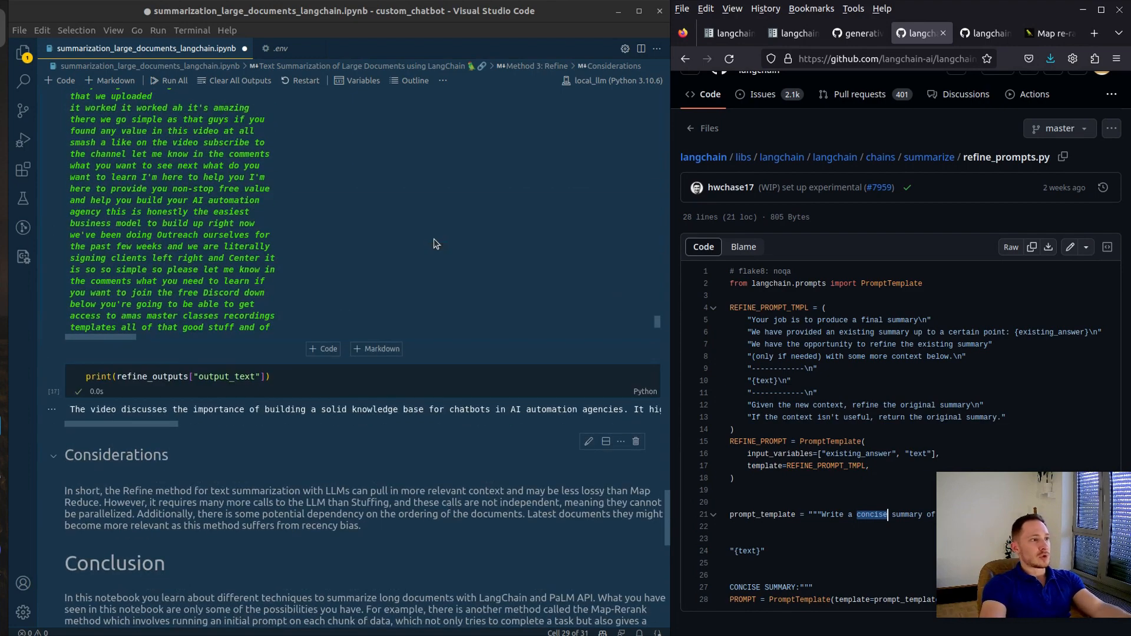